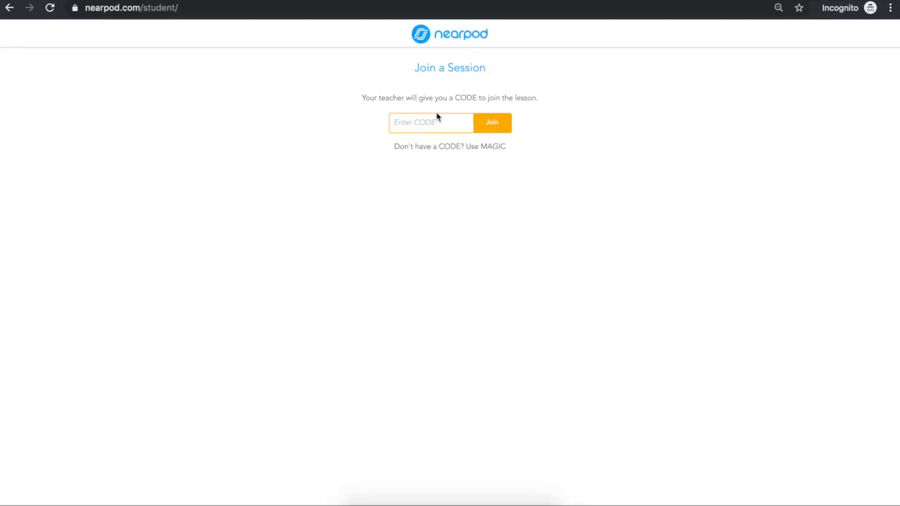
Enter session code UOFLB and join the Nearpod session
{"action": "type", "text": "UOFLB"}
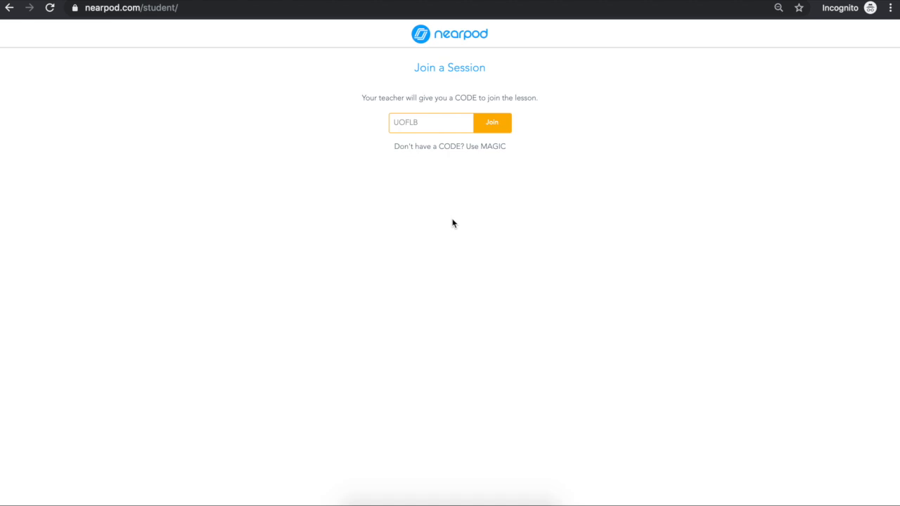
{"action": "mouse_move", "coordinate": [454, 227]}
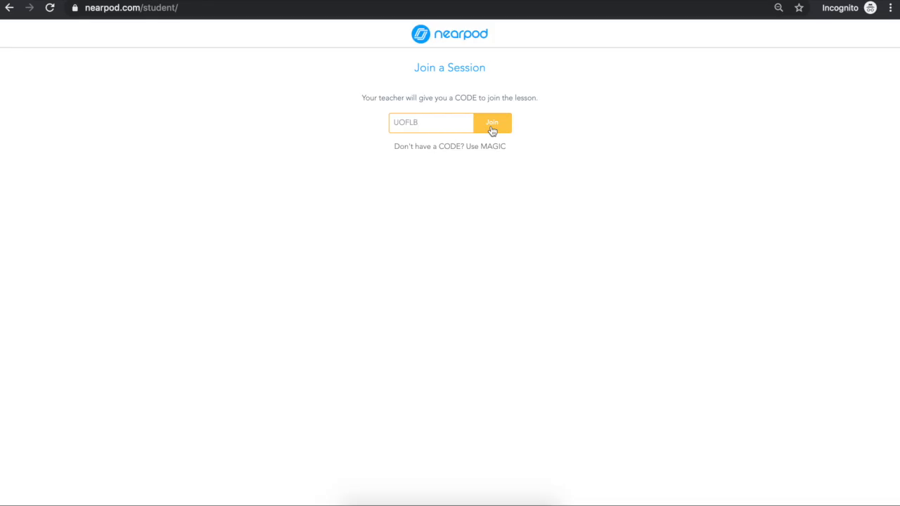
{"action": "left_click", "coordinate": [492, 122]}
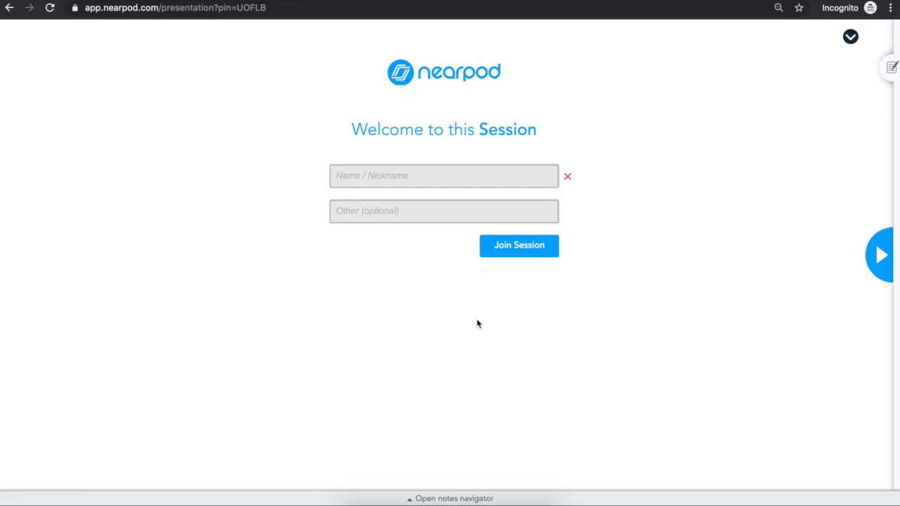
Join the session under the nickname 'A'
{"action": "type", "text": "Allie F."}
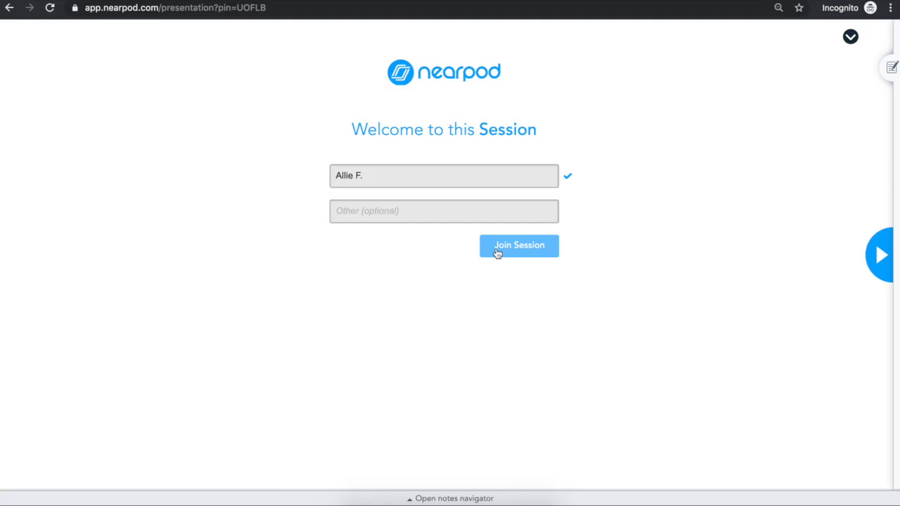
{"action": "left_click", "coordinate": [519, 246]}
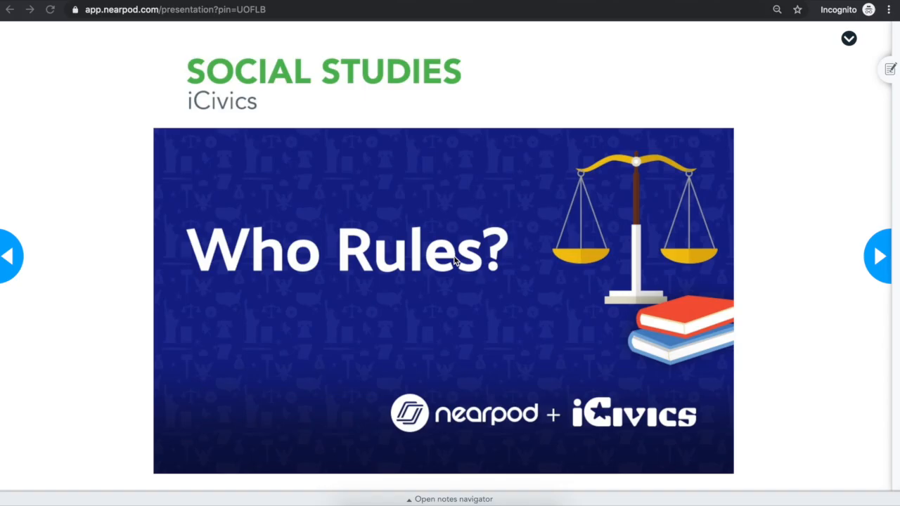
{"action": "mouse_move", "coordinate": [592, 270]}
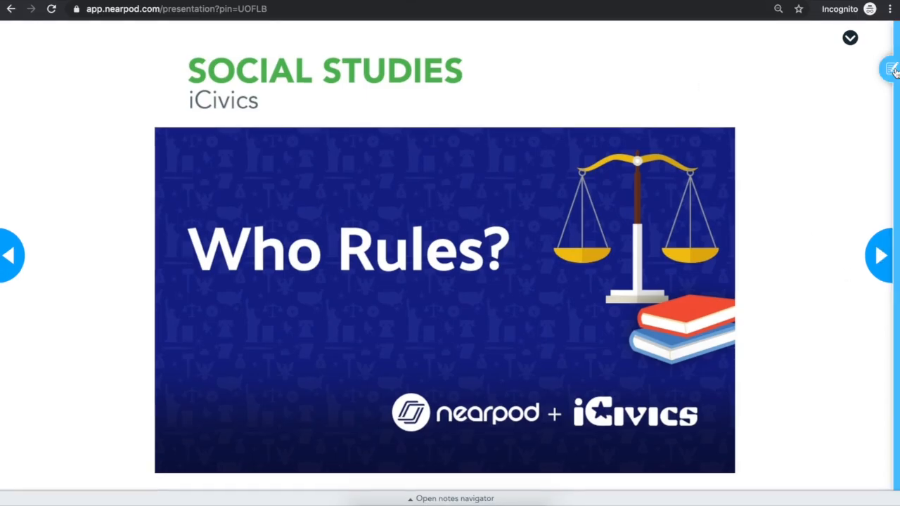
{"action": "mouse_move", "coordinate": [888, 87]}
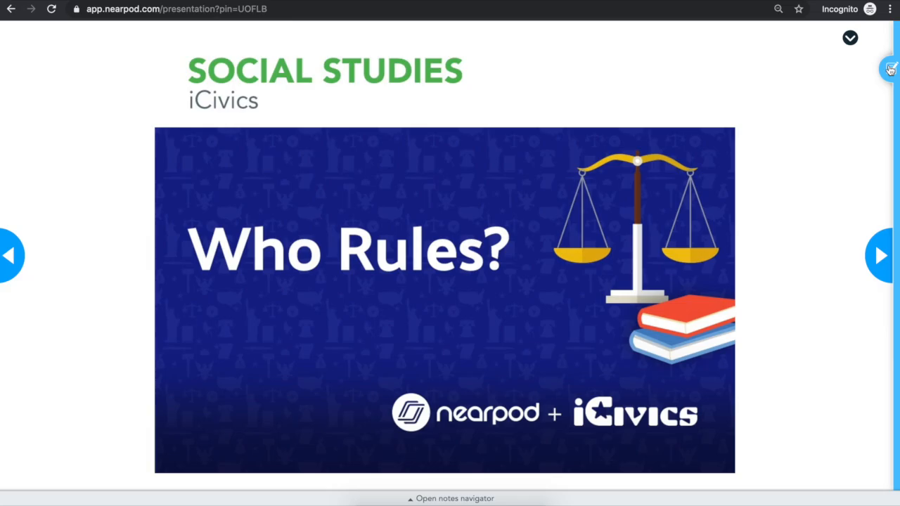
Choose to send notes via email, then close the Notes panel
{"action": "left_click", "coordinate": [890, 68]}
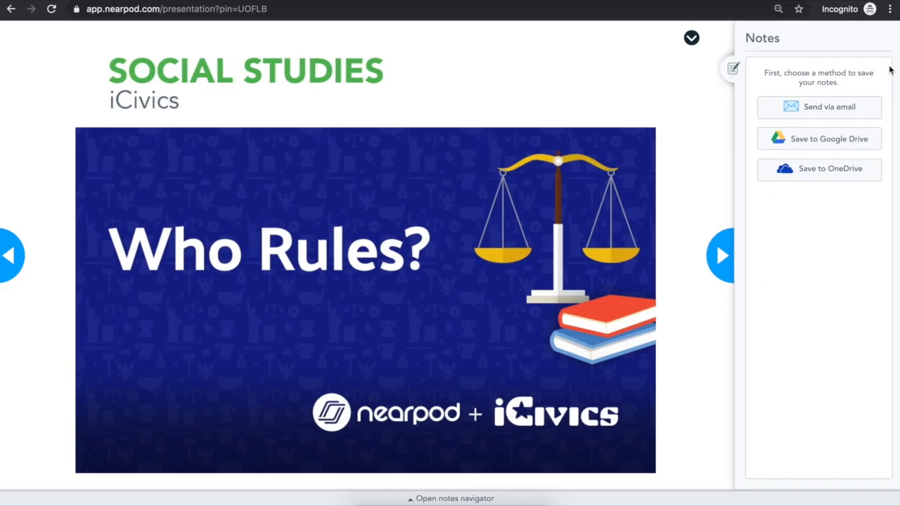
{"action": "mouse_move", "coordinate": [829, 107]}
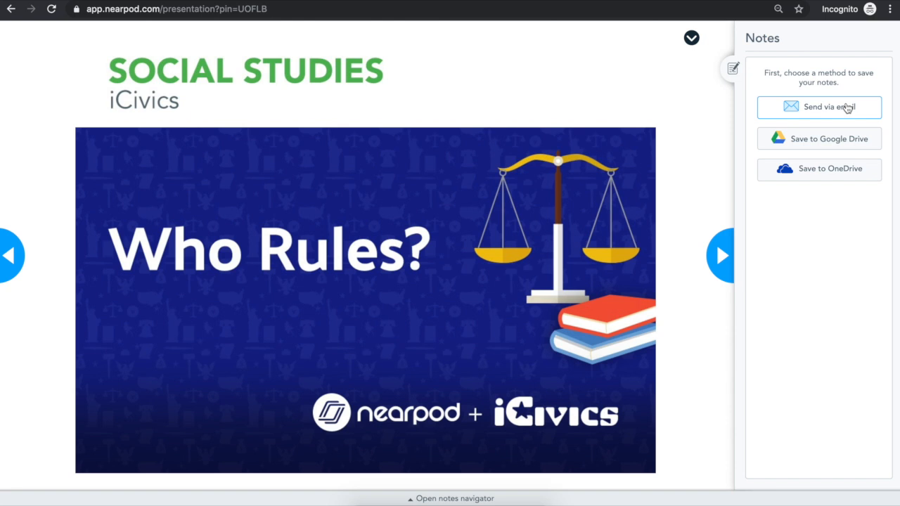
{"action": "mouse_move", "coordinate": [849, 119]}
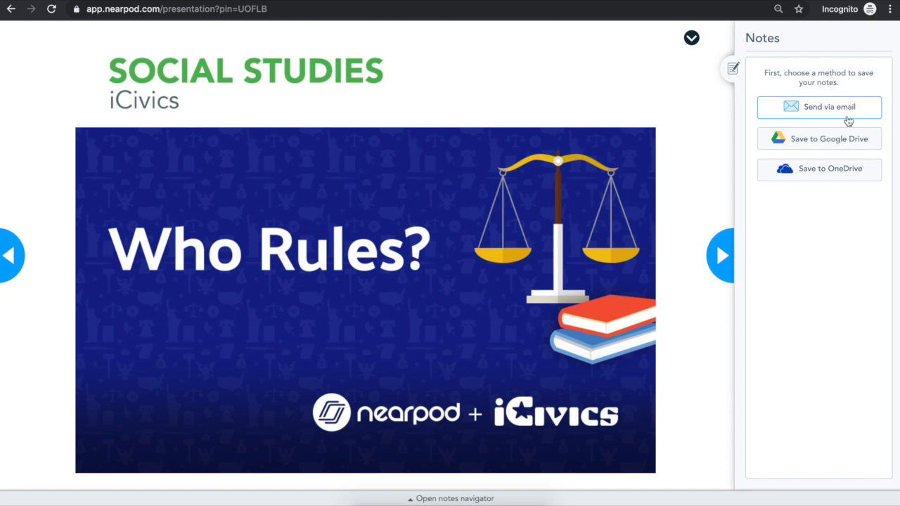
{"action": "mouse_move", "coordinate": [855, 185]}
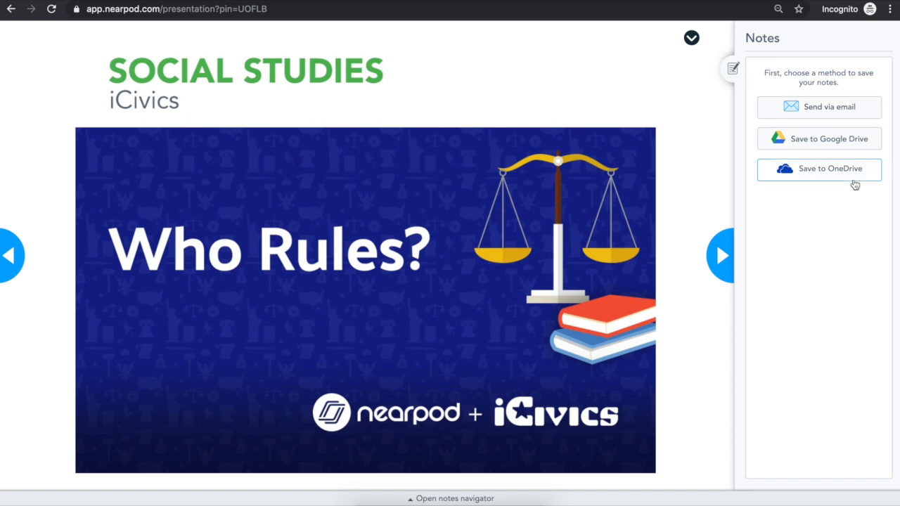
{"action": "left_click", "coordinate": [819, 107]}
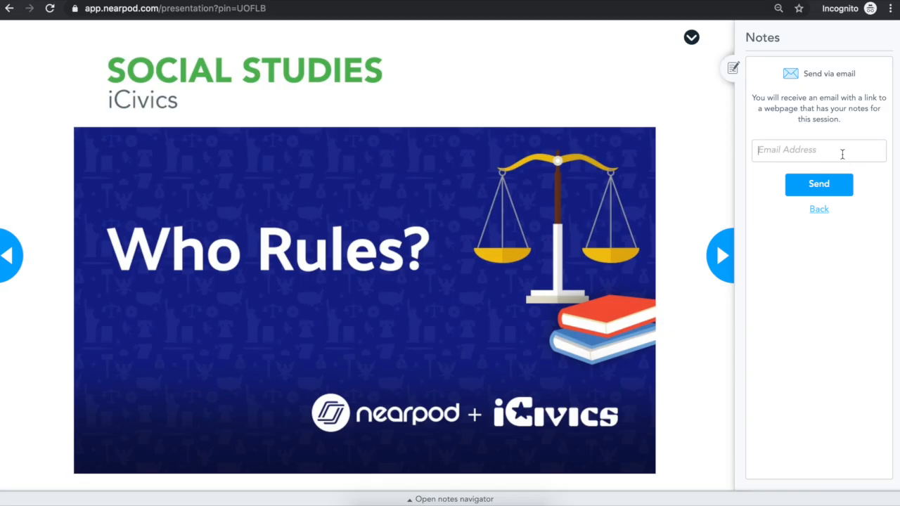
{"action": "left_click", "coordinate": [723, 255]}
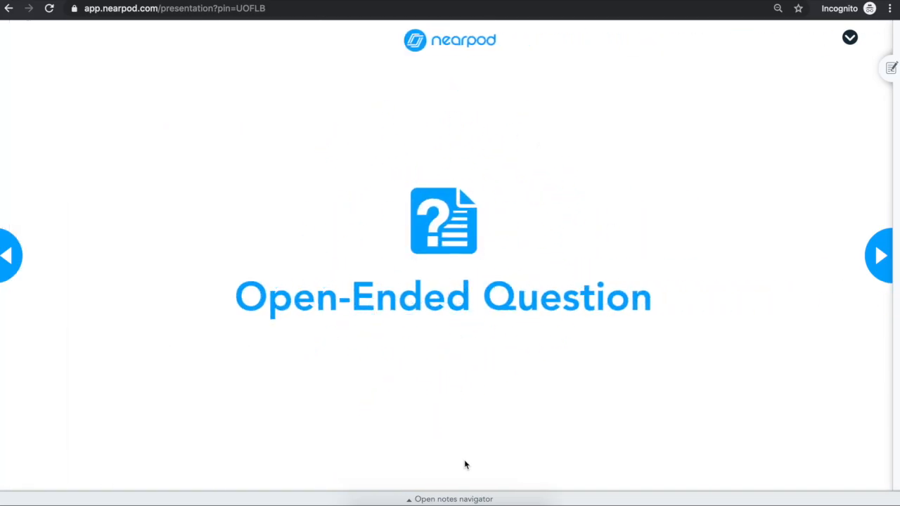
Hear the US government question in Immersive Reader, then return to the answer box
{"action": "left_click", "coordinate": [880, 256]}
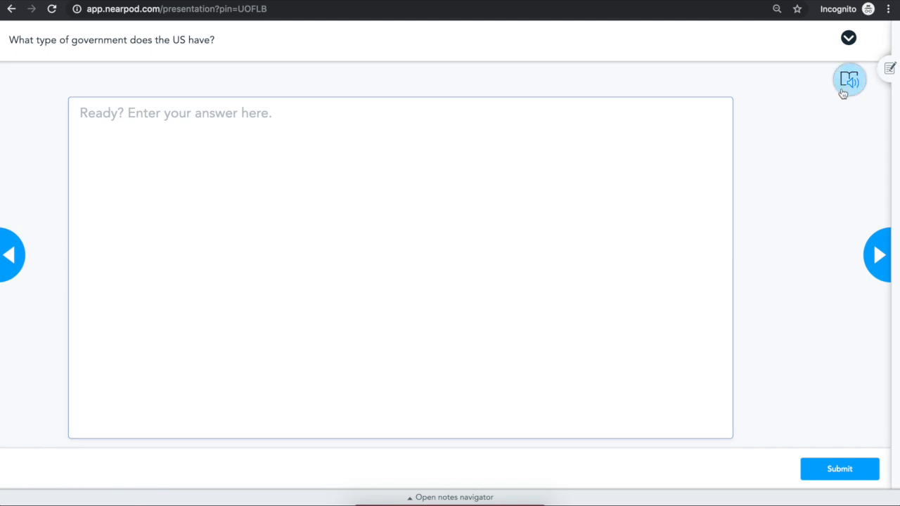
{"action": "mouse_move", "coordinate": [809, 98]}
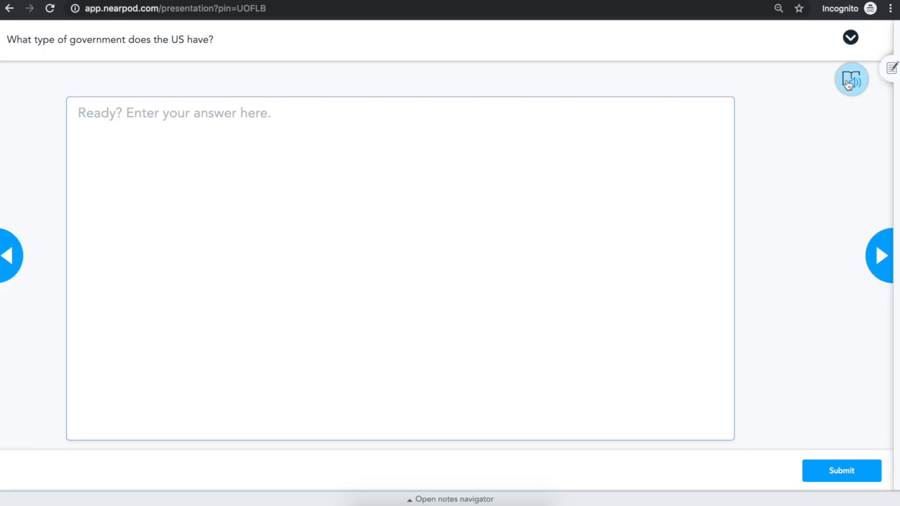
{"action": "left_click", "coordinate": [851, 79]}
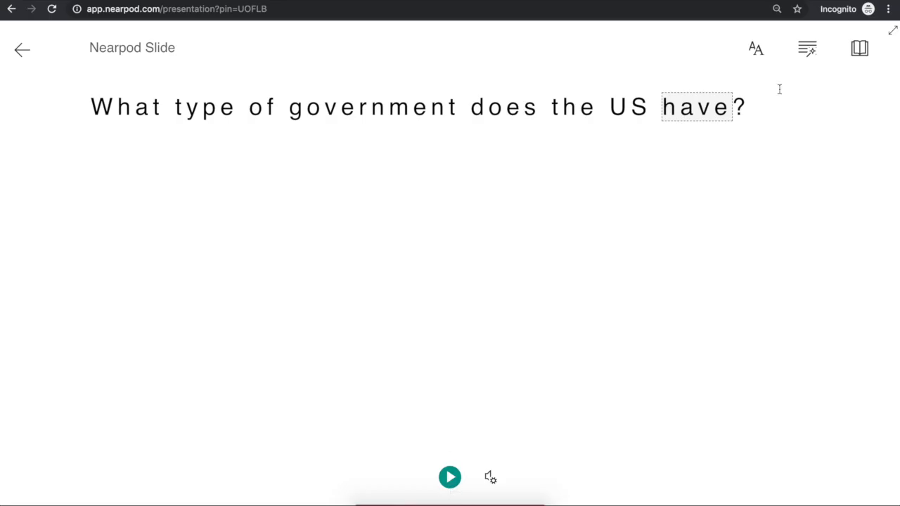
{"action": "left_click", "coordinate": [859, 48]}
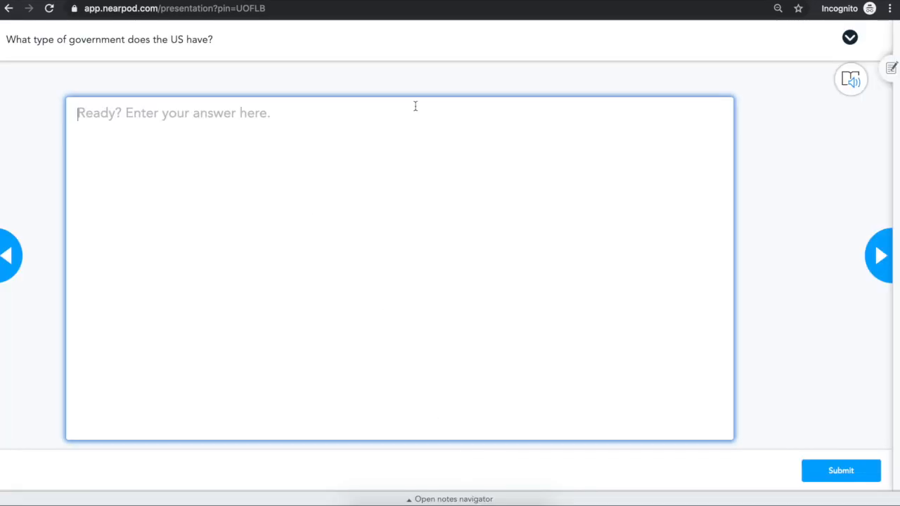
Submit the answer 'The United States is a democracy.'
{"action": "type", "text": "The United States is a democracy."}
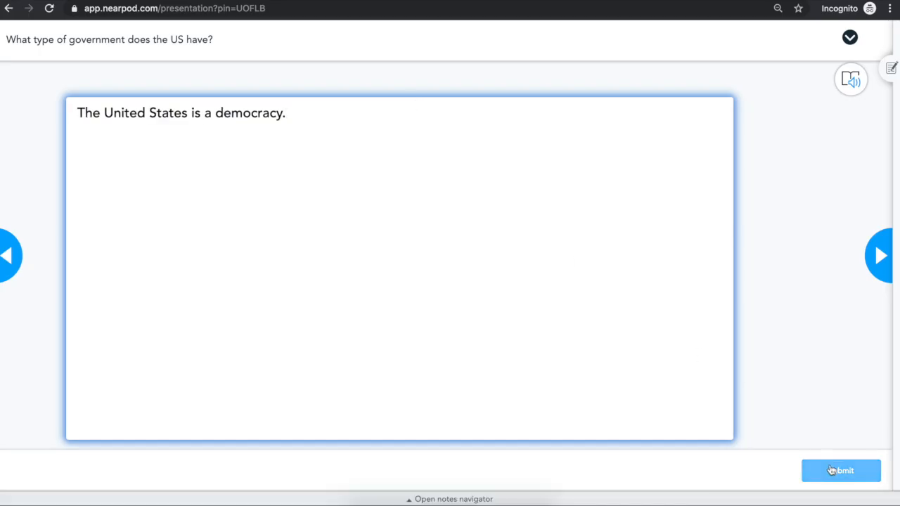
{"action": "left_click", "coordinate": [841, 471]}
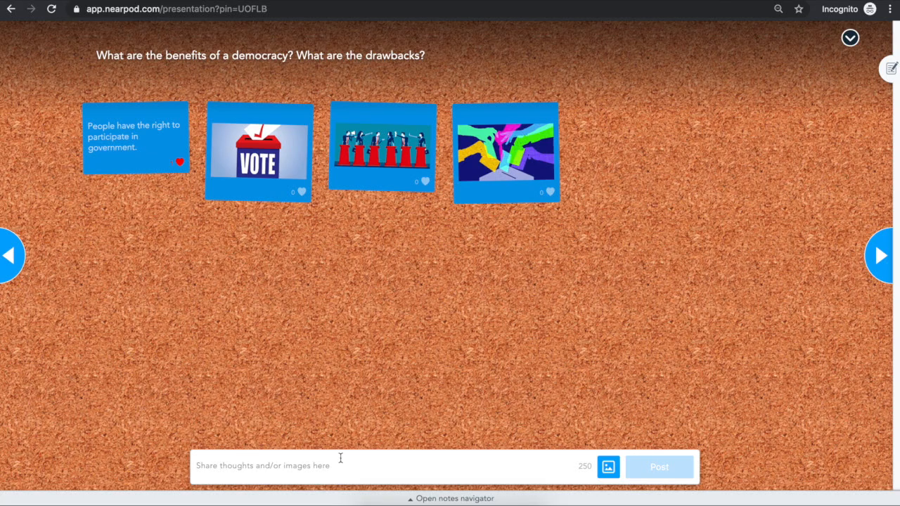
Post 'Democracies have freedom, rights, and responsibilities.' with a searched democracy image
{"action": "type", "text": "Democracies have freedom, rights, and responsibilities."}
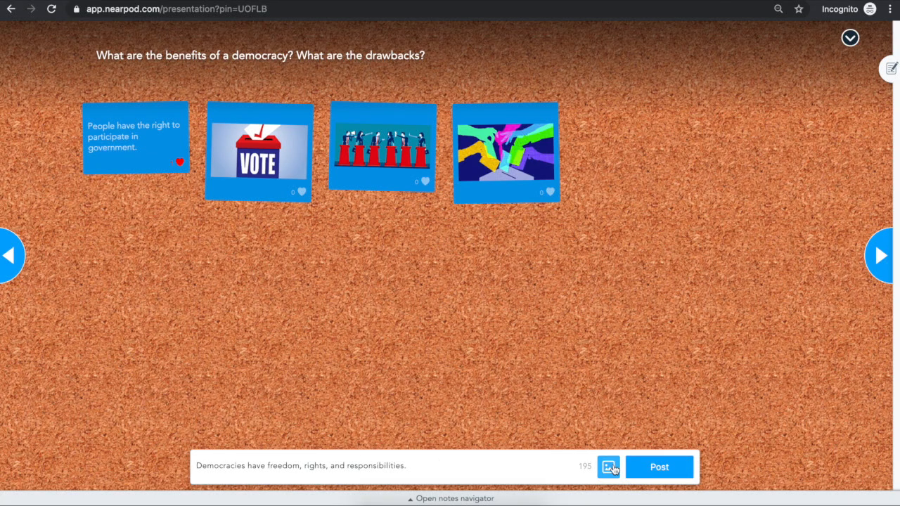
{"action": "left_click", "coordinate": [608, 467]}
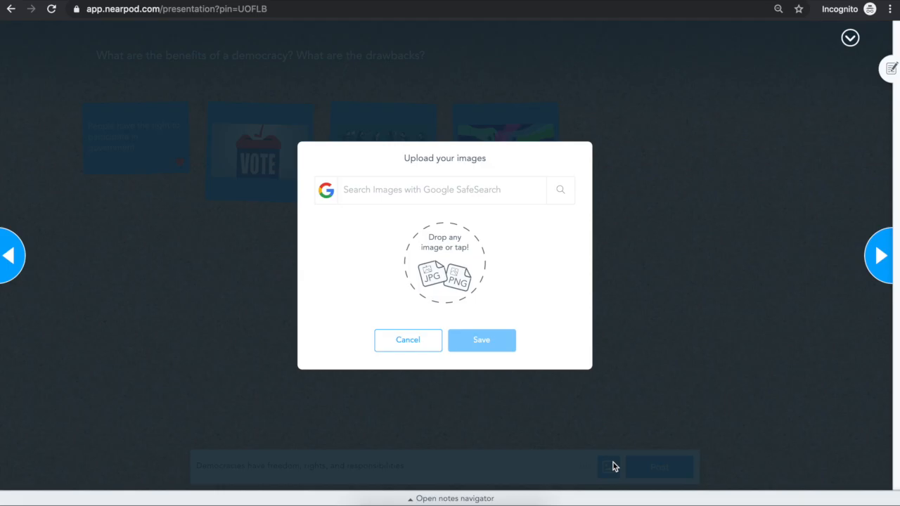
{"action": "type", "text": "democracy"}
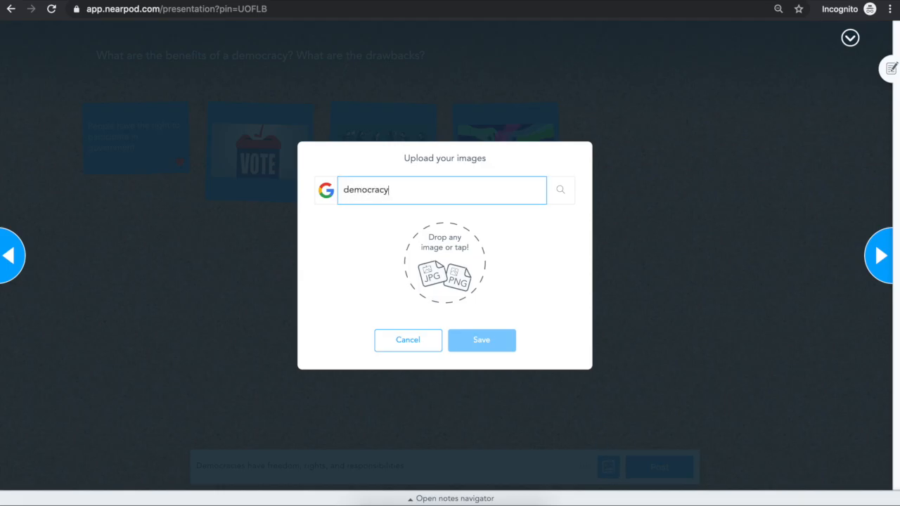
{"action": "left_click", "coordinate": [561, 190]}
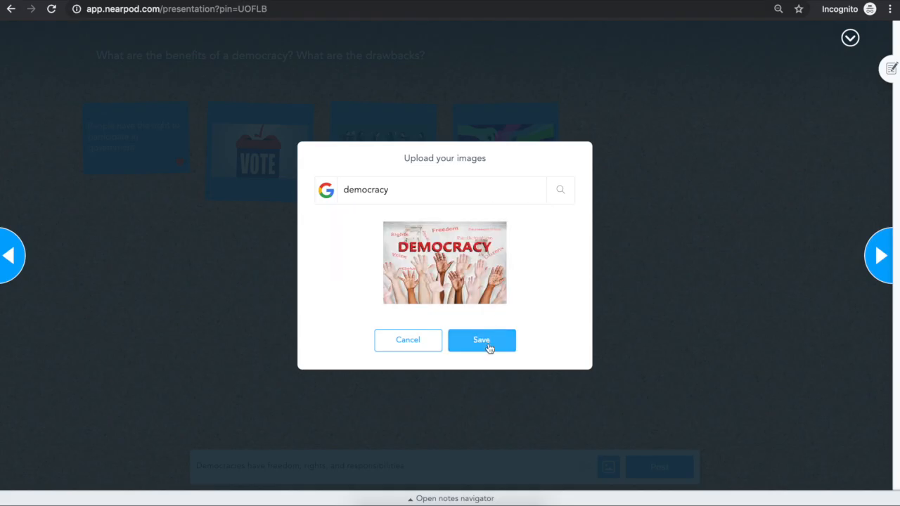
{"action": "left_click", "coordinate": [481, 340]}
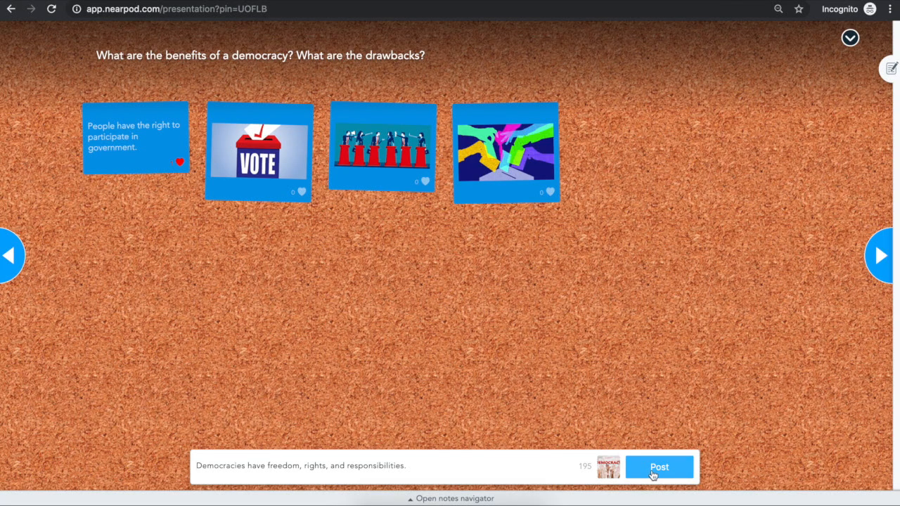
{"action": "left_click", "coordinate": [659, 467]}
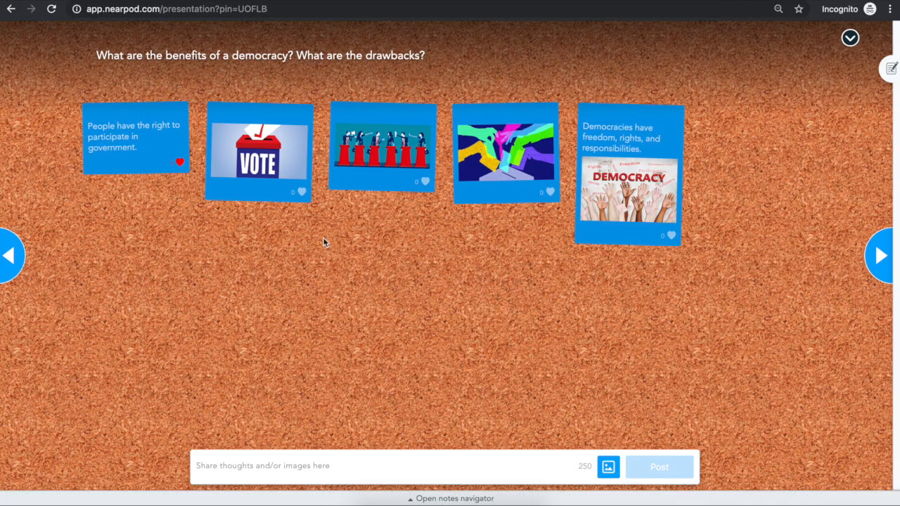
Like the VOTE and red podium posts and advance to the next slide
{"action": "left_click", "coordinate": [299, 191]}
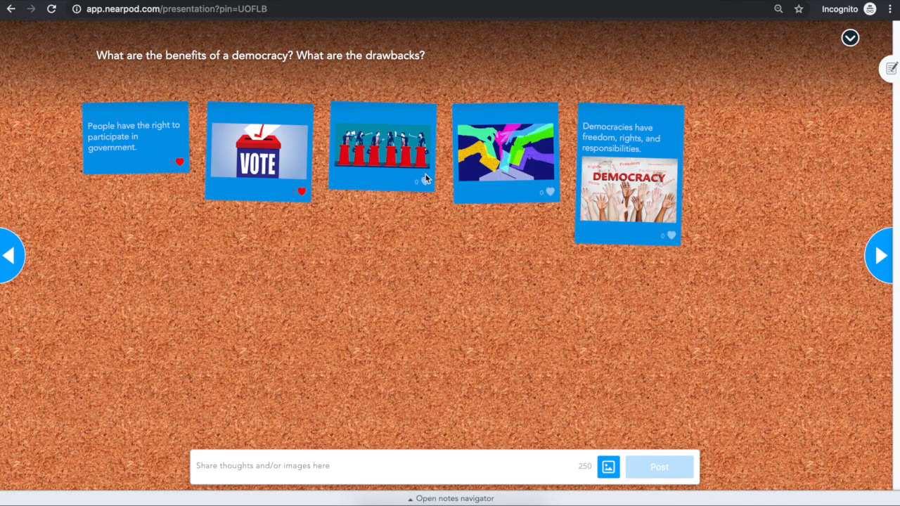
{"action": "left_click", "coordinate": [424, 181]}
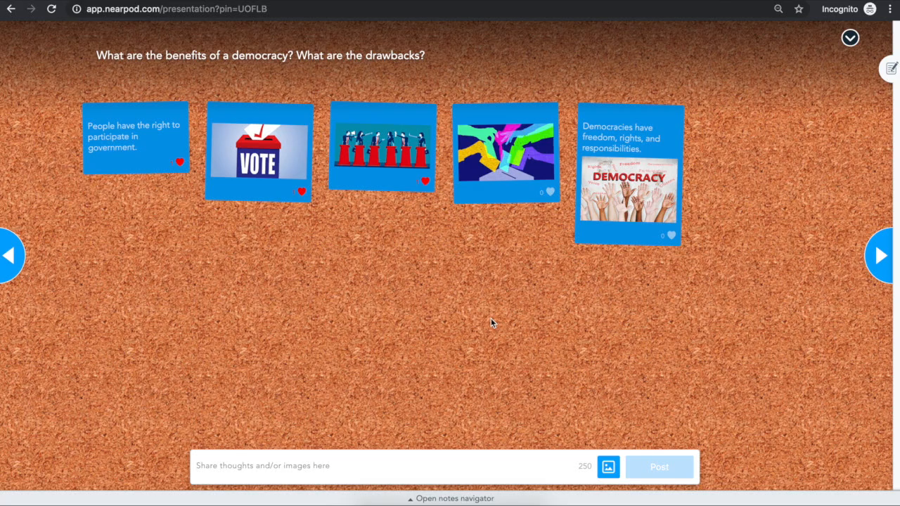
{"action": "mouse_move", "coordinate": [493, 211]}
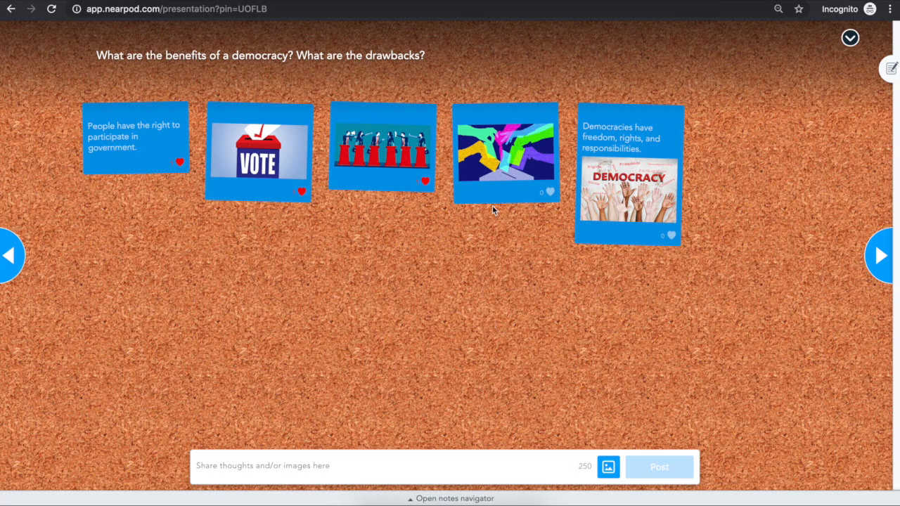
{"action": "left_click", "coordinate": [880, 255]}
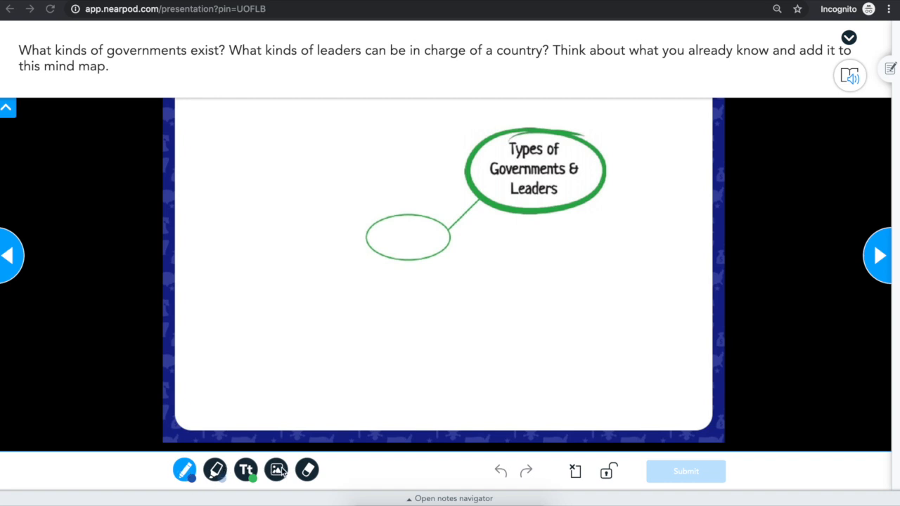
Draw a new branch circle and place a 'Democracy' text label inside it
{"action": "left_click", "coordinate": [185, 470]}
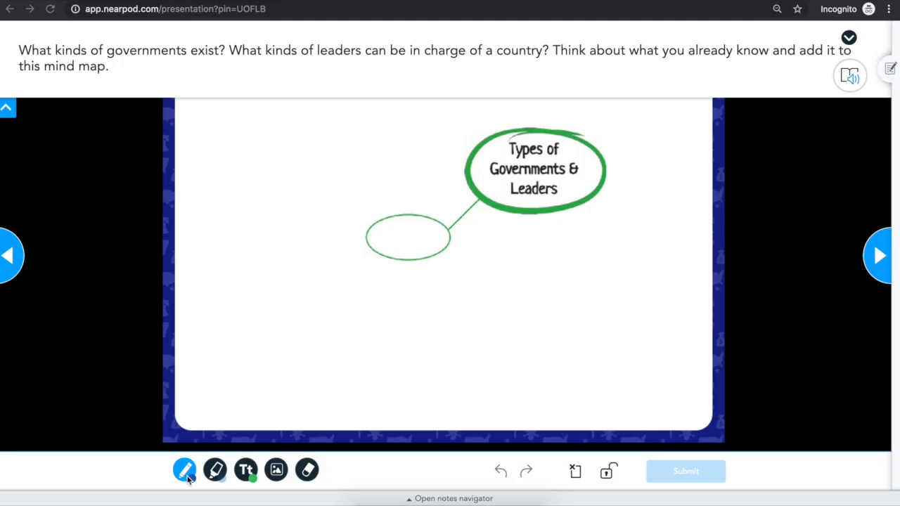
{"action": "left_click", "coordinate": [185, 469]}
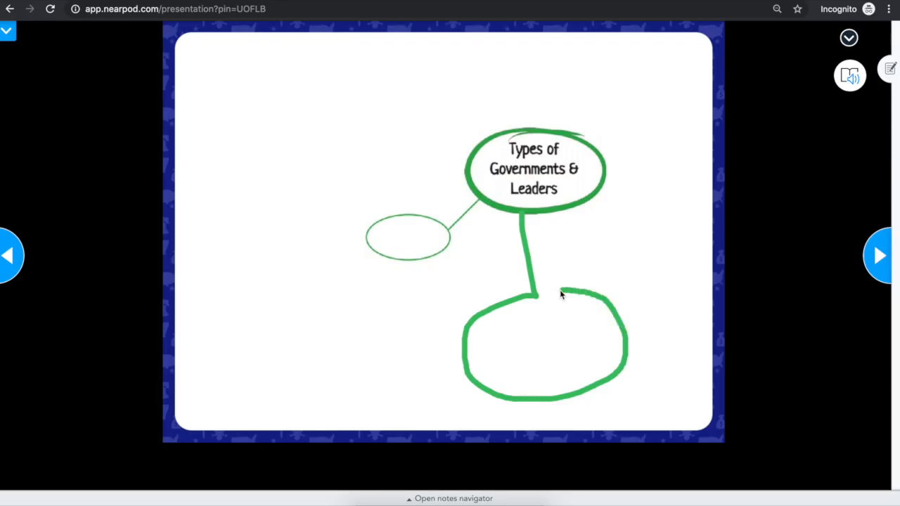
{"action": "left_click", "coordinate": [246, 470]}
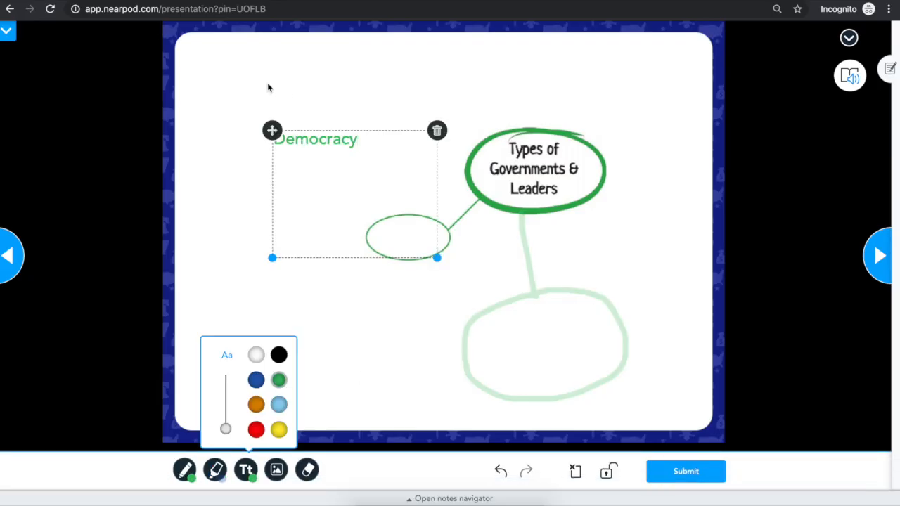
{"action": "left_click_drag", "start_coordinate": [316, 138], "coordinate": [534, 334]}
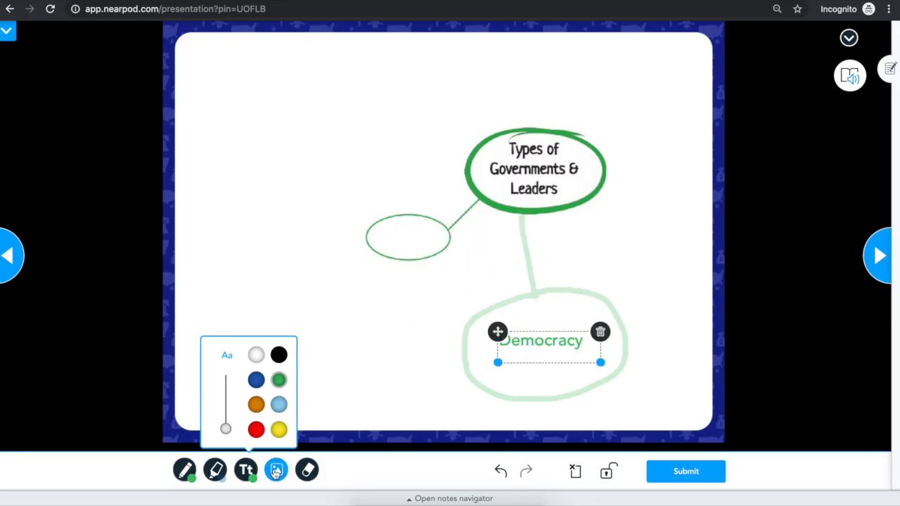
Add a searched government building image, shrink it, and move it onto the empty oval
{"action": "left_click", "coordinate": [276, 470]}
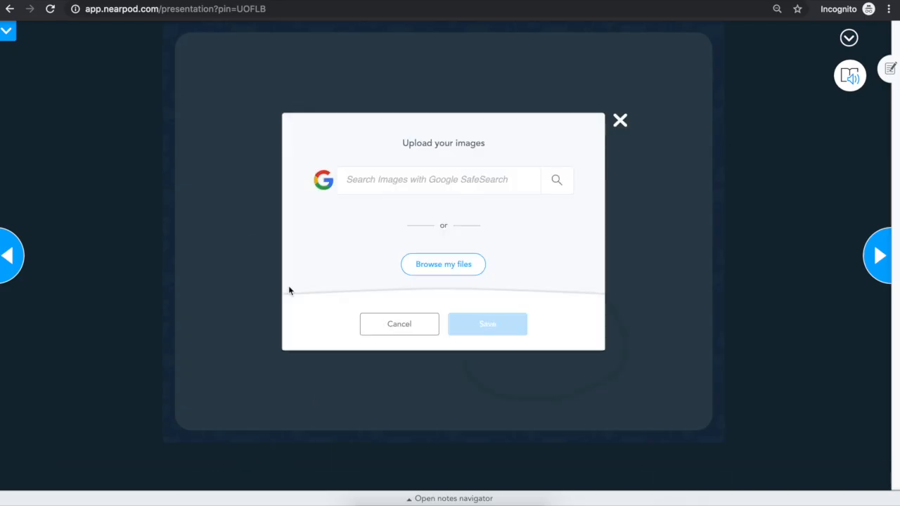
{"action": "type", "text": "governme"}
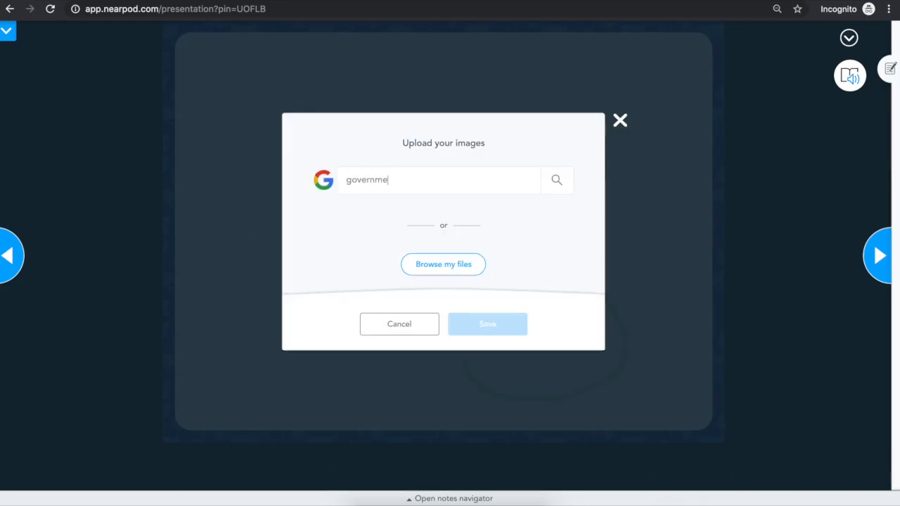
{"action": "left_click", "coordinate": [556, 180]}
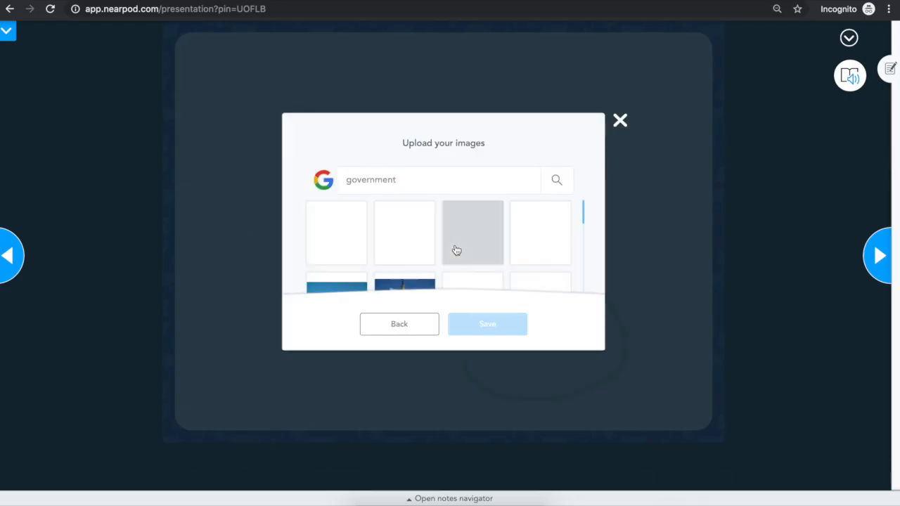
{"action": "left_click", "coordinate": [404, 232]}
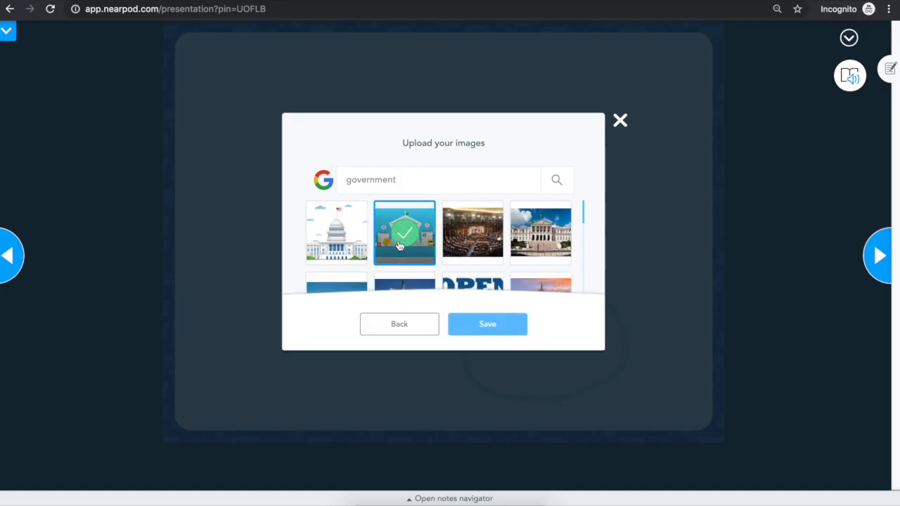
{"action": "left_click", "coordinate": [488, 325]}
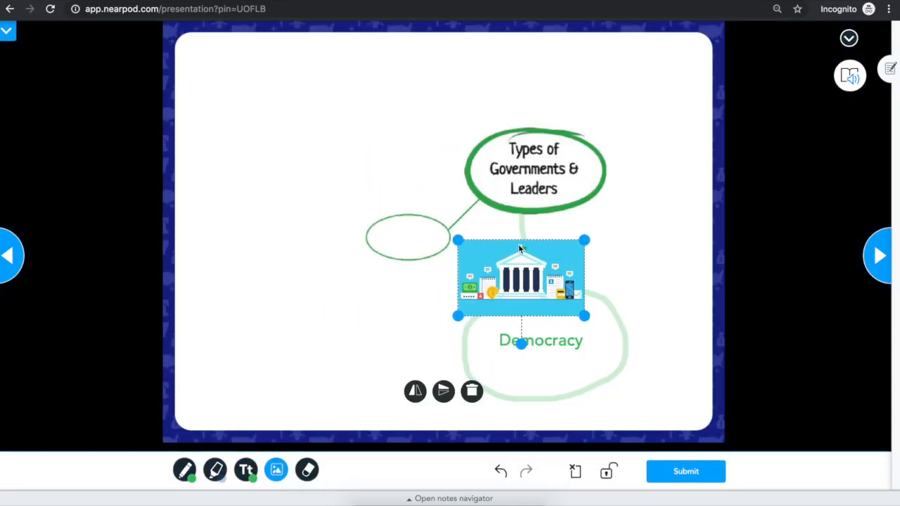
{"action": "left_click_drag", "start_coordinate": [521, 277], "coordinate": [439, 242]}
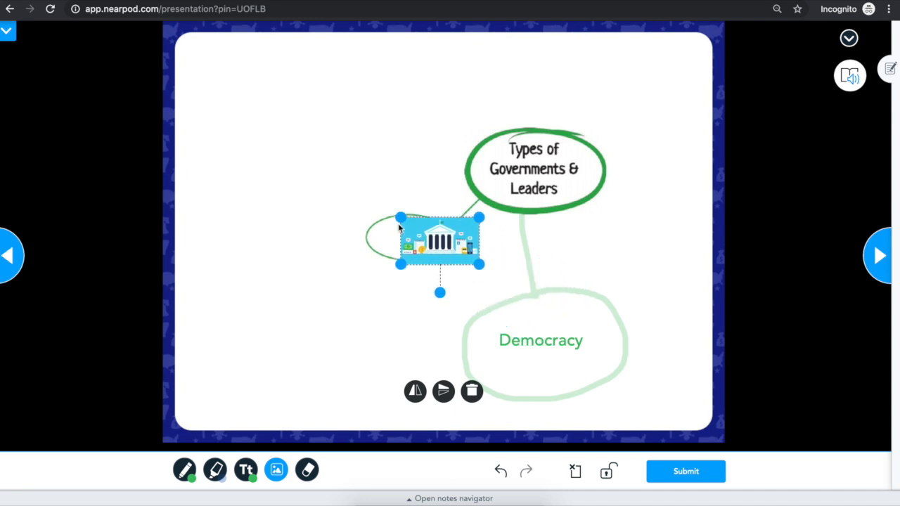
{"action": "left_click_drag", "start_coordinate": [440, 241], "coordinate": [408, 241]}
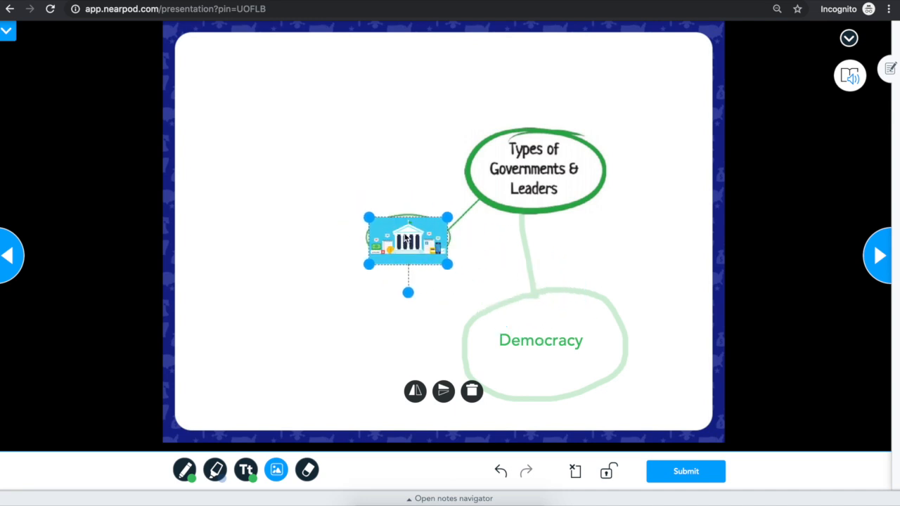
{"action": "mouse_move", "coordinate": [679, 411]}
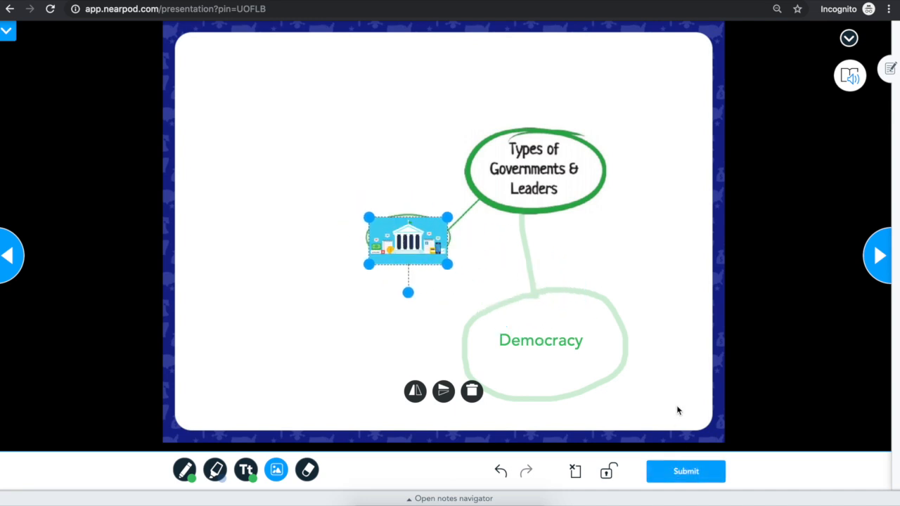
{"action": "mouse_move", "coordinate": [686, 471]}
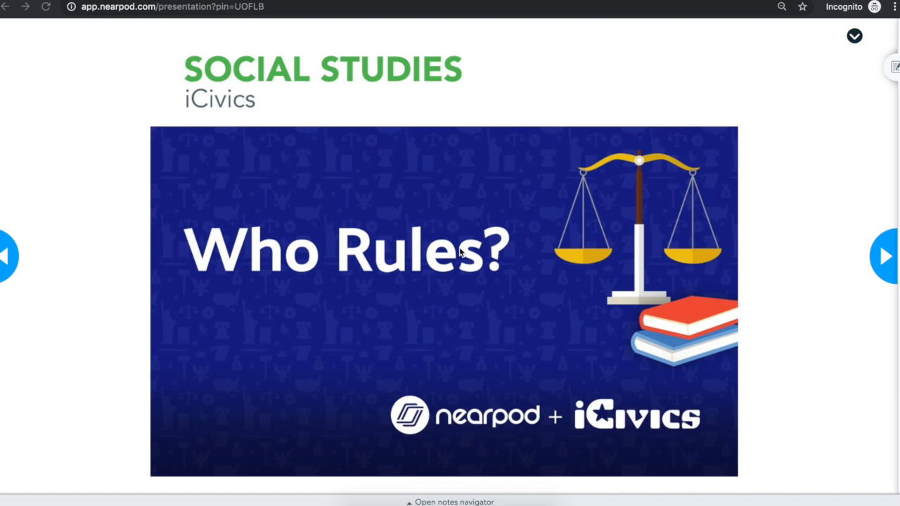
{"action": "mouse_move", "coordinate": [459, 253]}
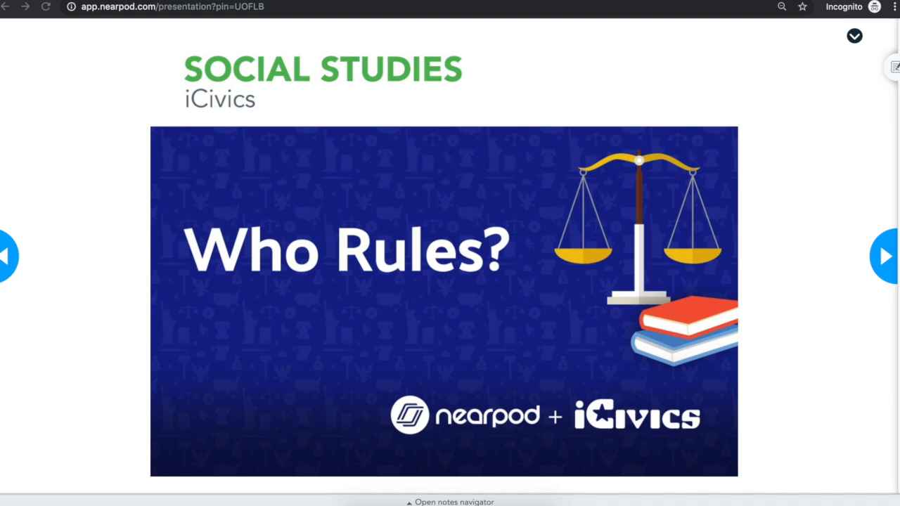